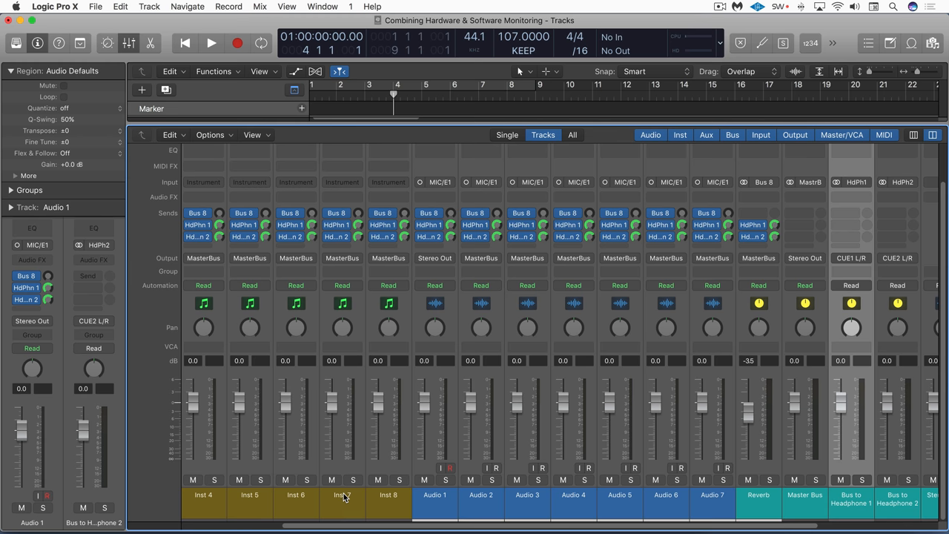
pyautogui.moveTo(347, 498)
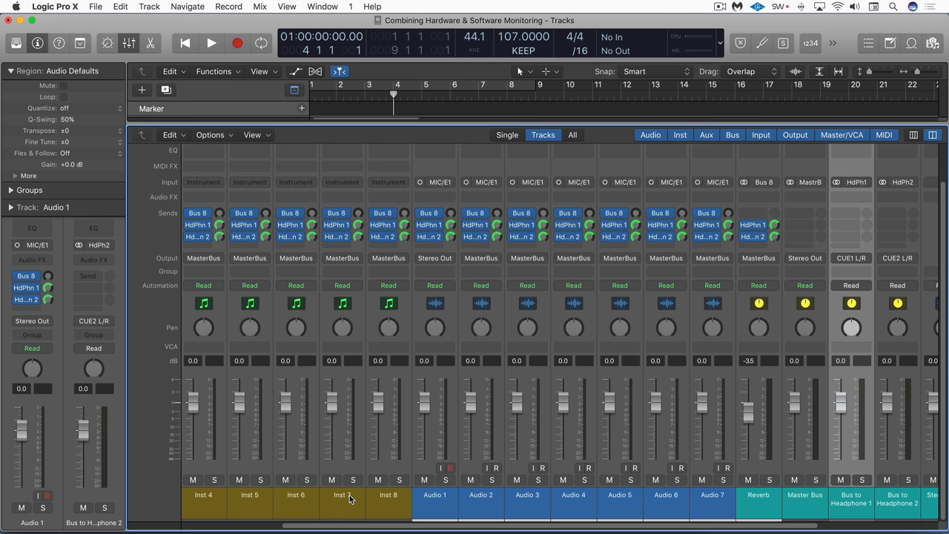
pyautogui.moveTo(288, 448)
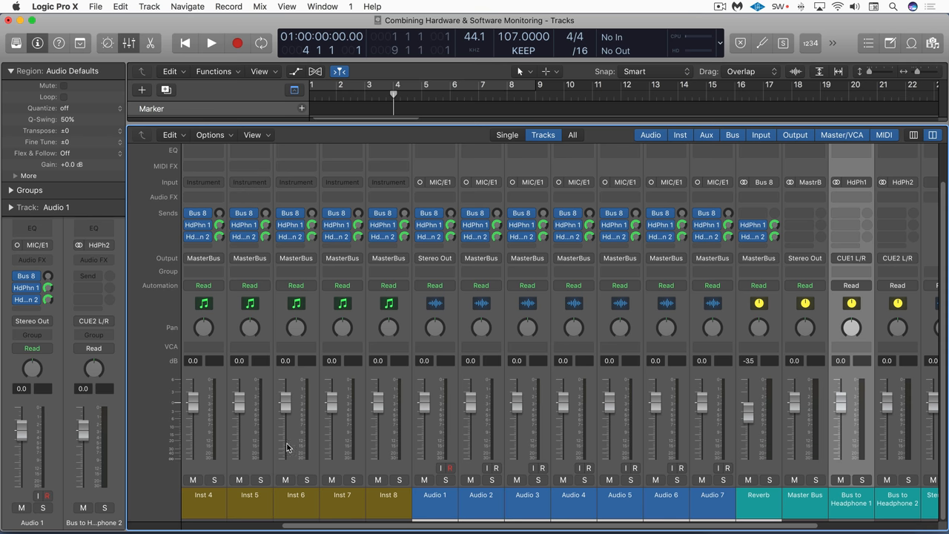
pyautogui.moveTo(323, 399)
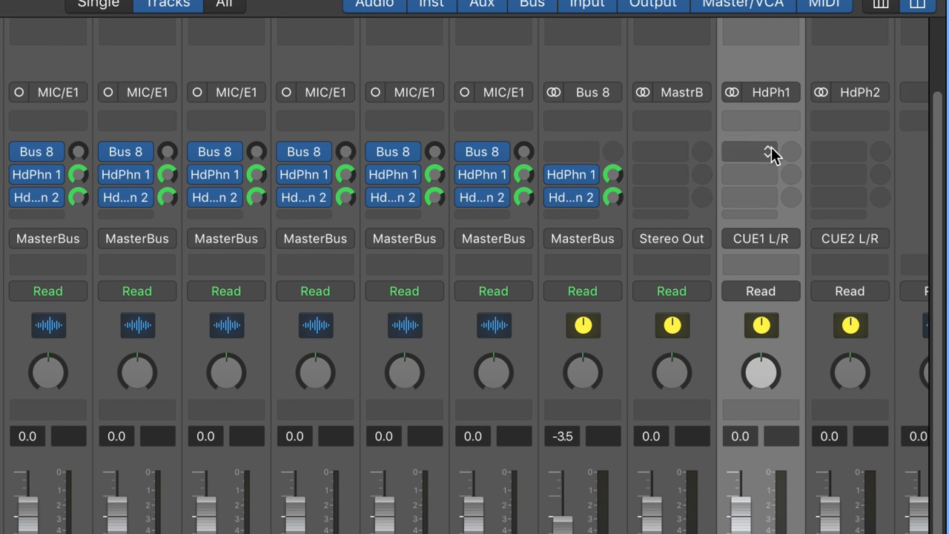
pyautogui.moveTo(764, 246)
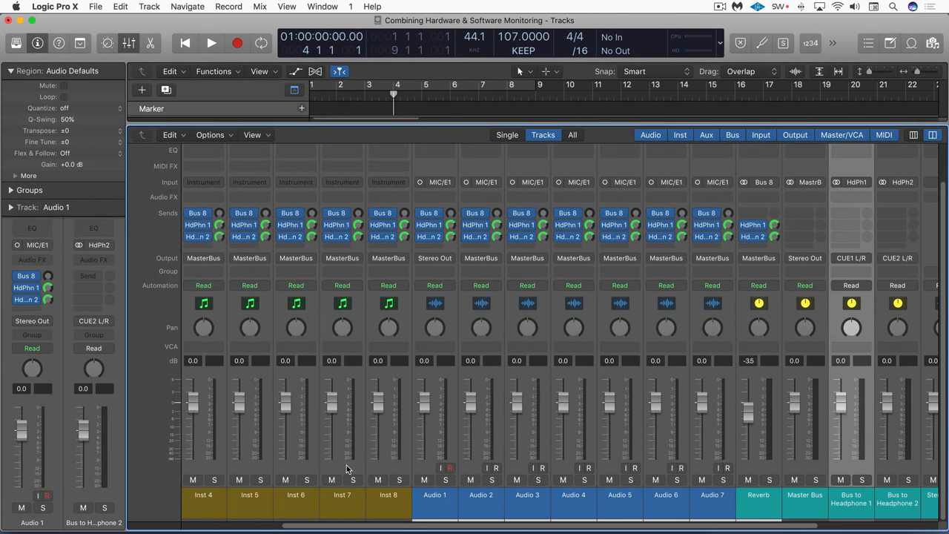
pyautogui.moveTo(374, 355)
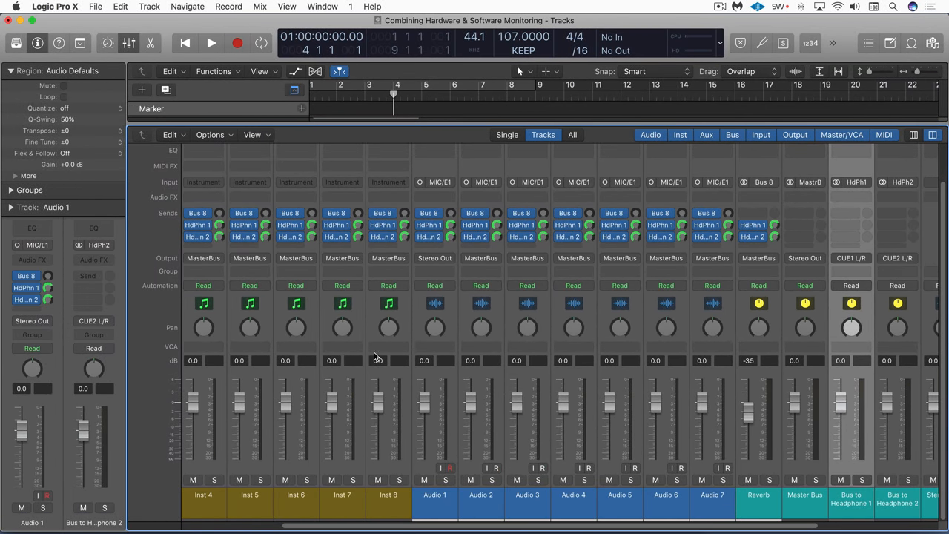
pyautogui.moveTo(667, 264)
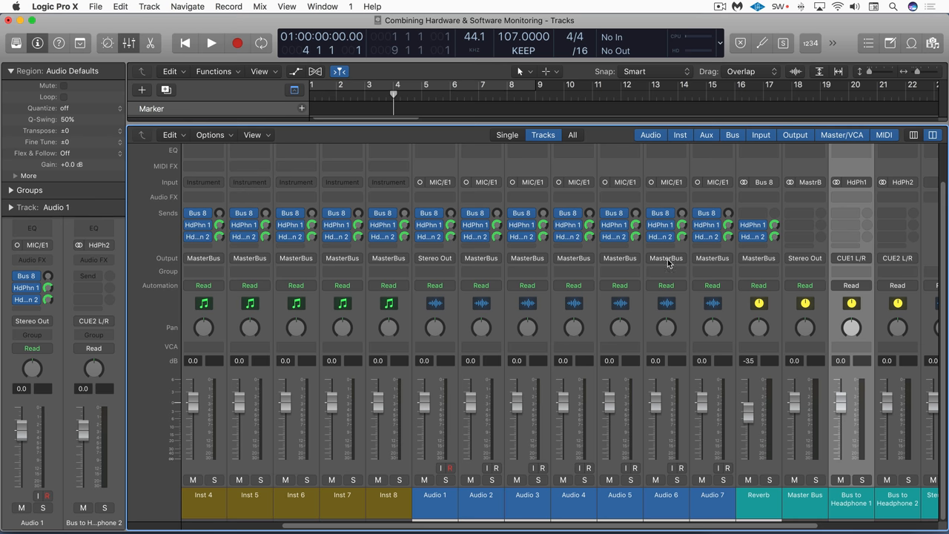
# Switch from the Logic mixer over to the UAD Console session window
pyautogui.press('cmd+tab')
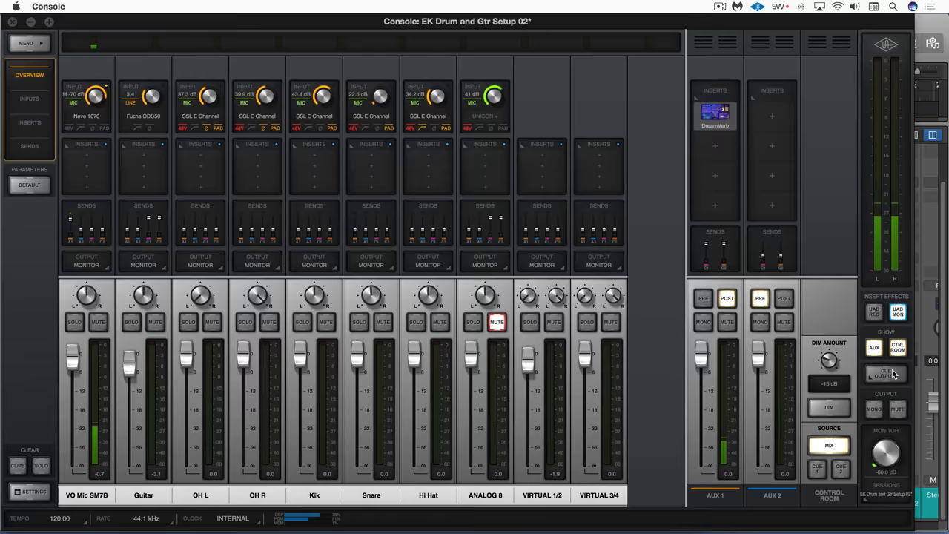
# Route Cue 2 to headphone output HP 2 in the Cue Outputs panel
pyautogui.click(885, 373)
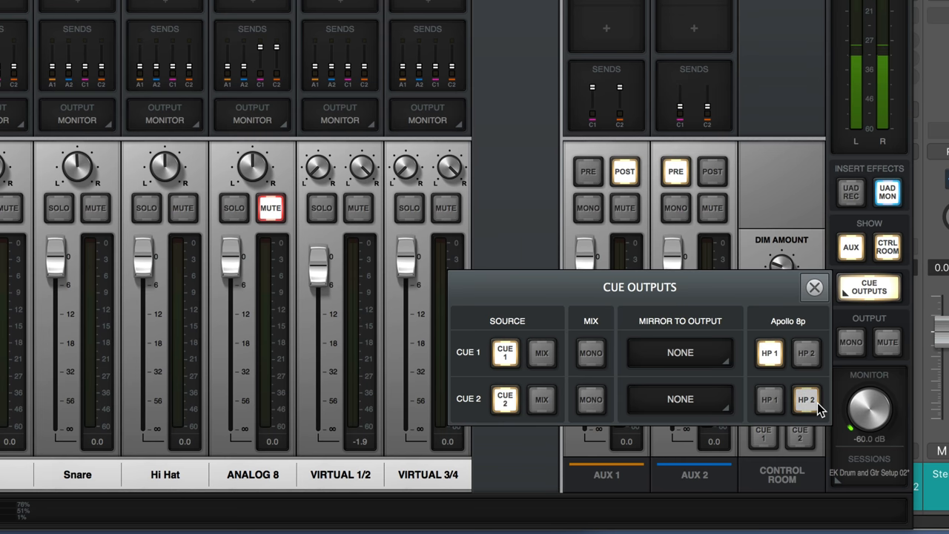
pyautogui.click(806, 401)
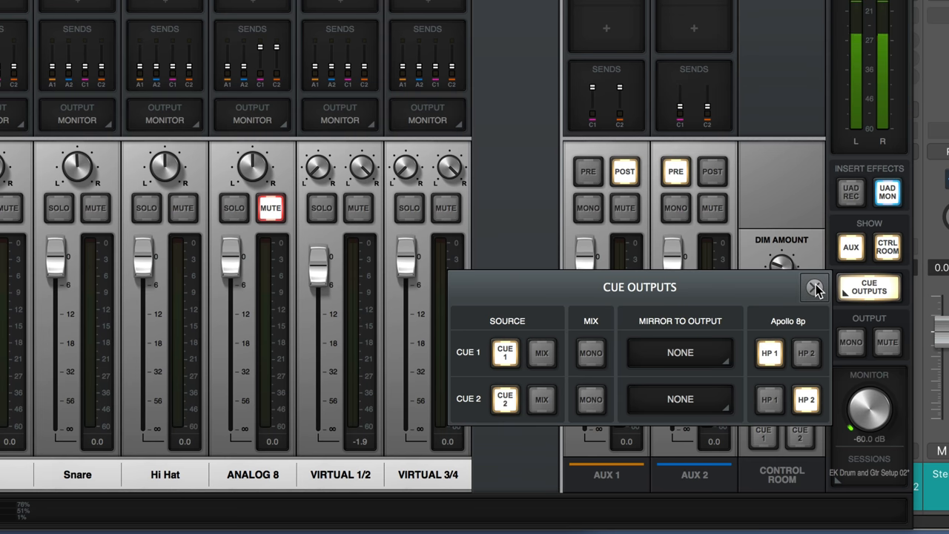
pyautogui.click(814, 287)
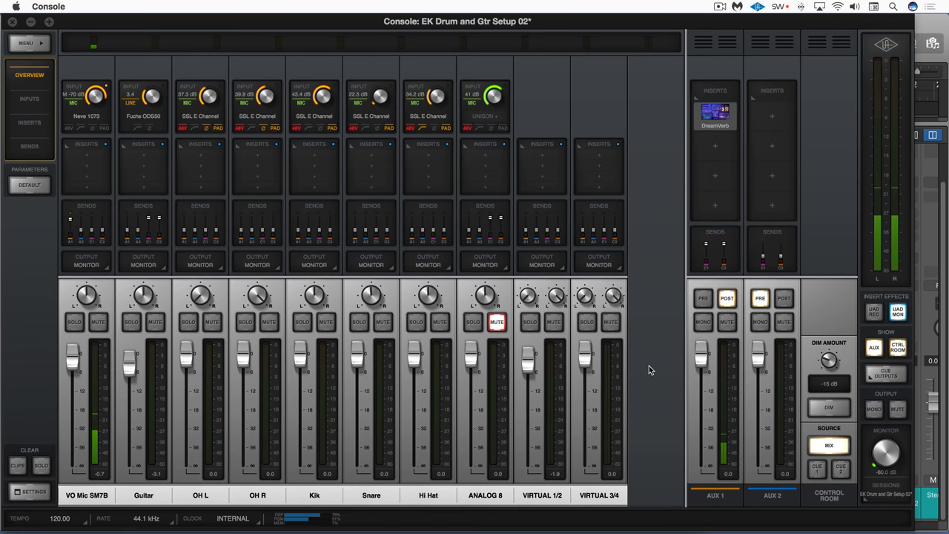
pyautogui.moveTo(88, 340)
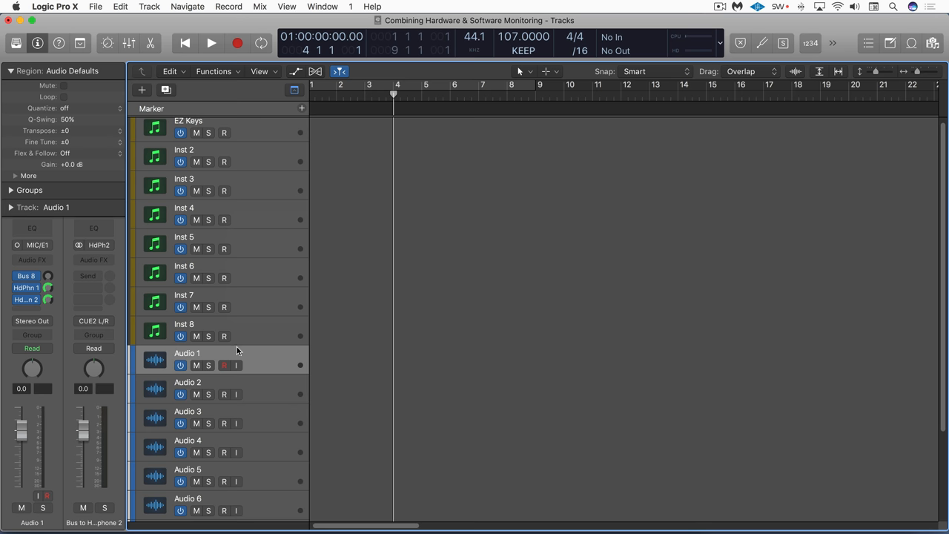
pyautogui.moveTo(271, 356)
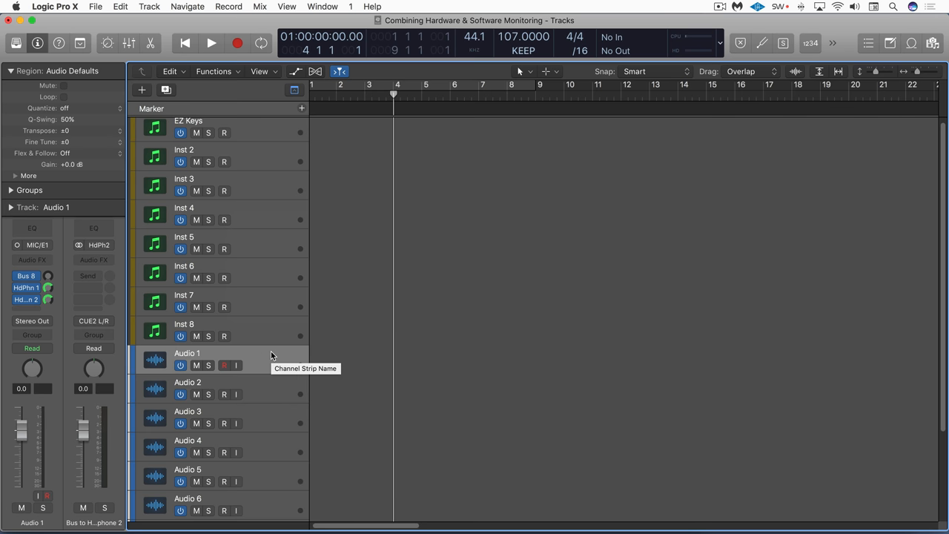
pyautogui.moveTo(436, 344)
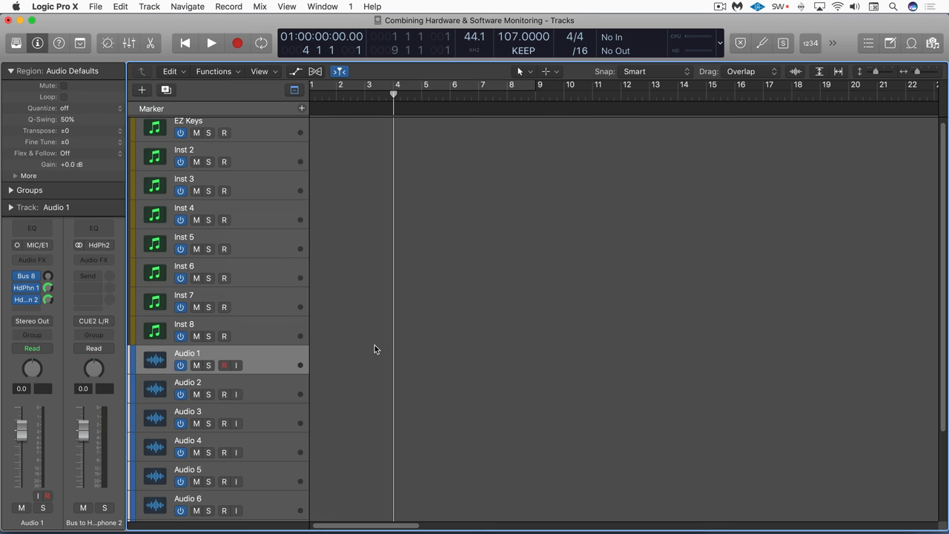
pyautogui.moveTo(385, 350)
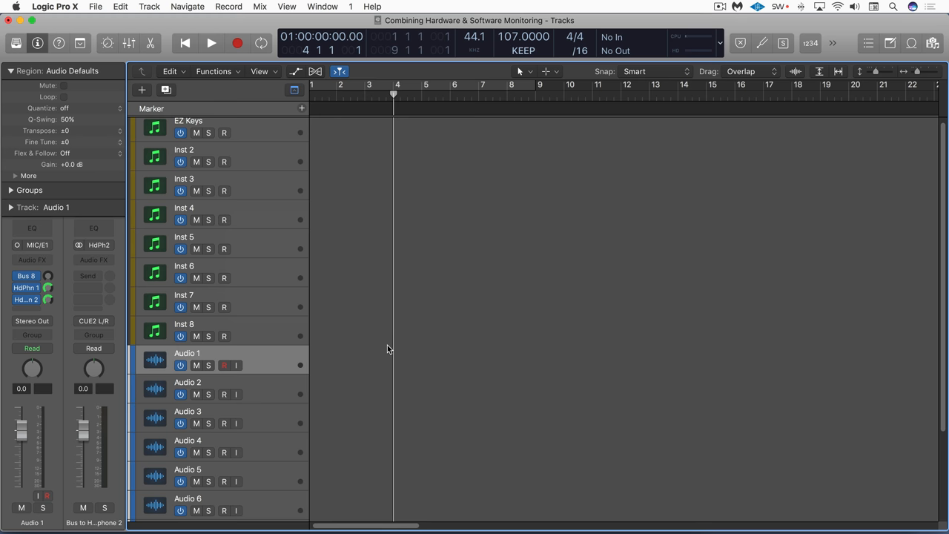
pyautogui.moveTo(406, 348)
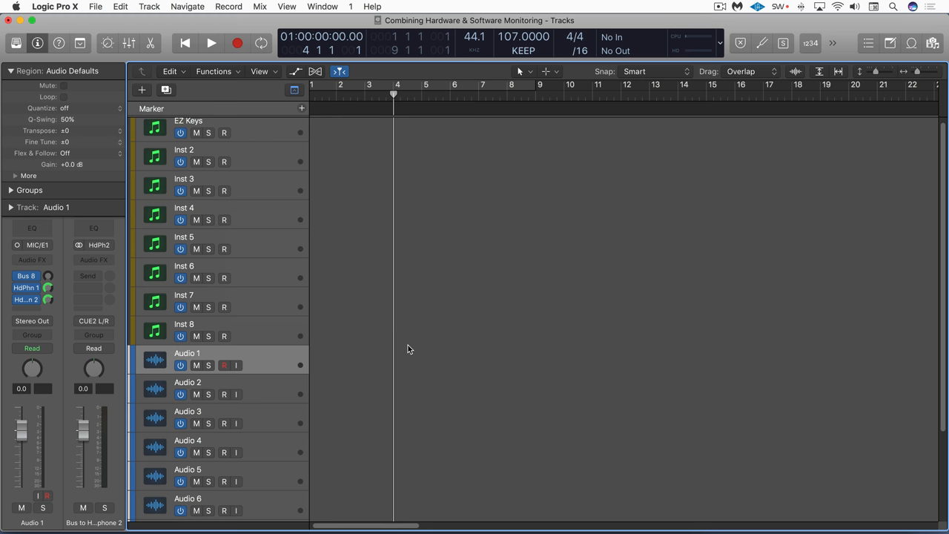
pyautogui.moveTo(379, 351)
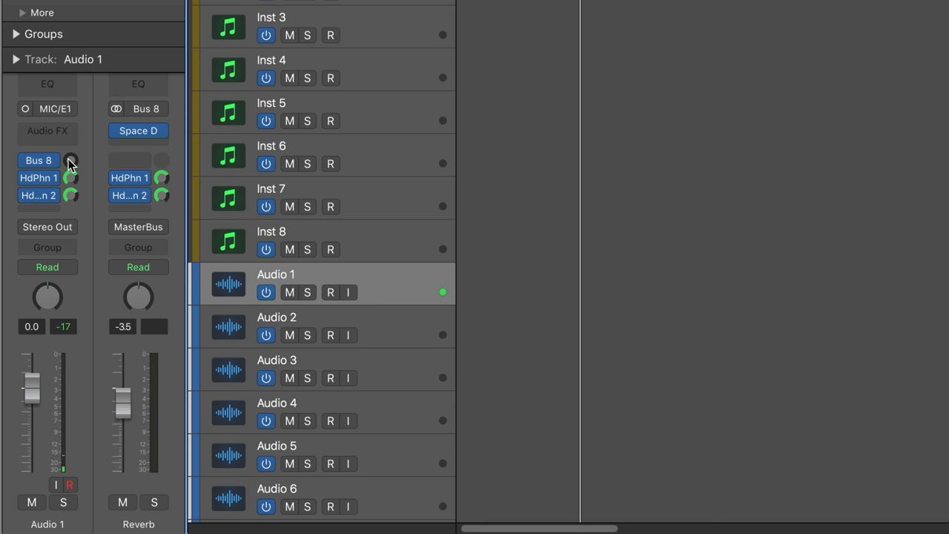
# Reveal the Reverb aux on Bus 8 beside Audio 1's inspector channel strip
pyautogui.click(329, 292)
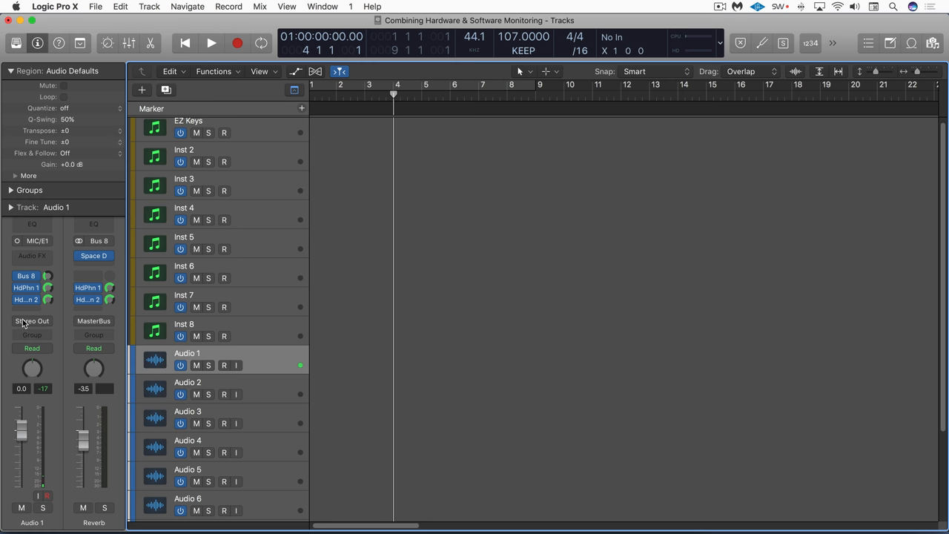
pyautogui.click(222, 365)
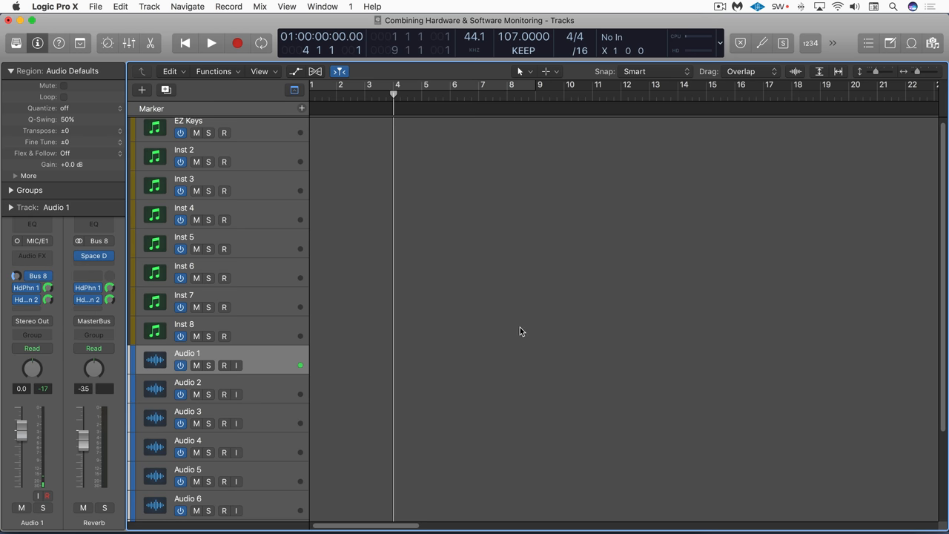
pyautogui.click(224, 365)
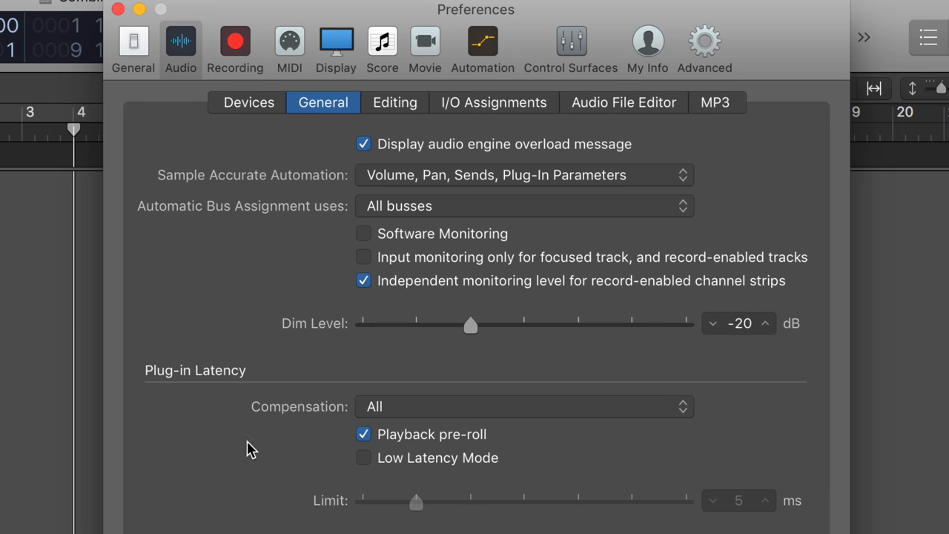
pyautogui.moveTo(368, 310)
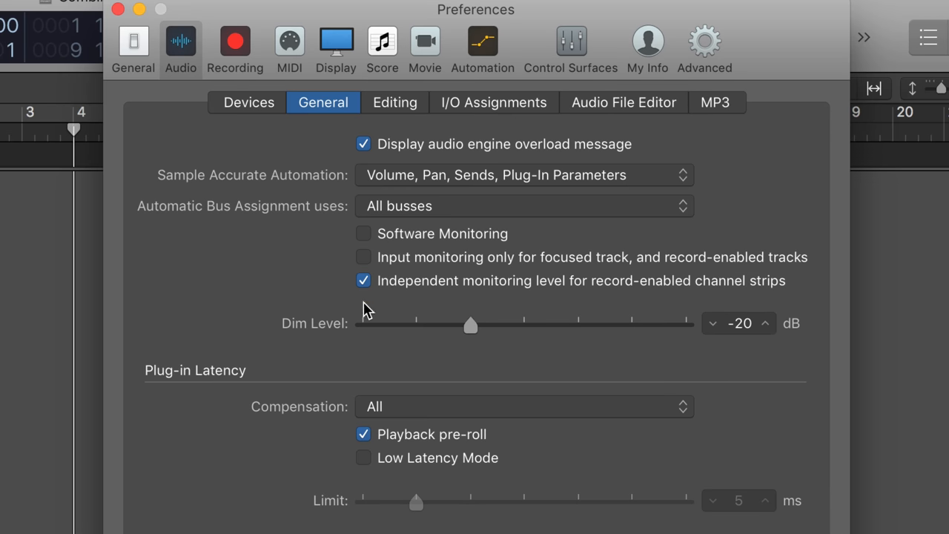
pyautogui.moveTo(408, 304)
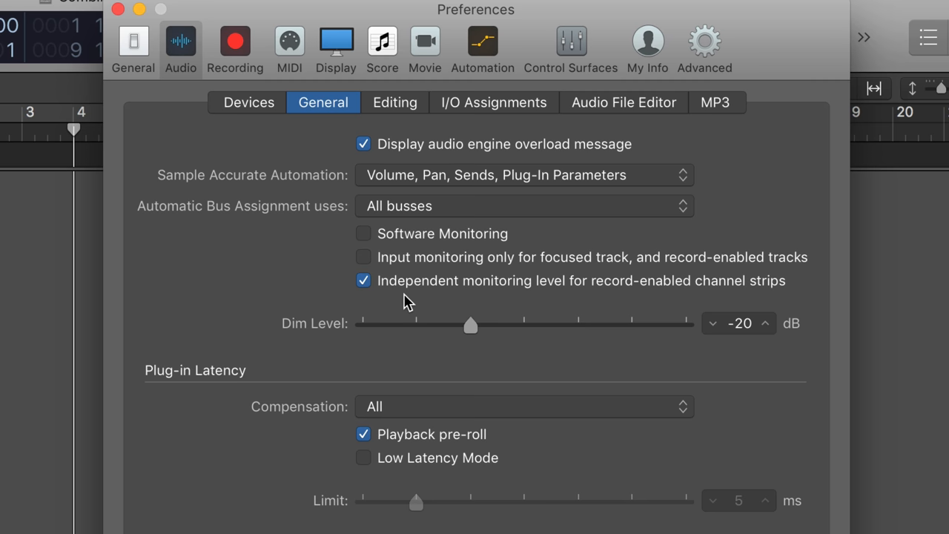
pyautogui.moveTo(528, 296)
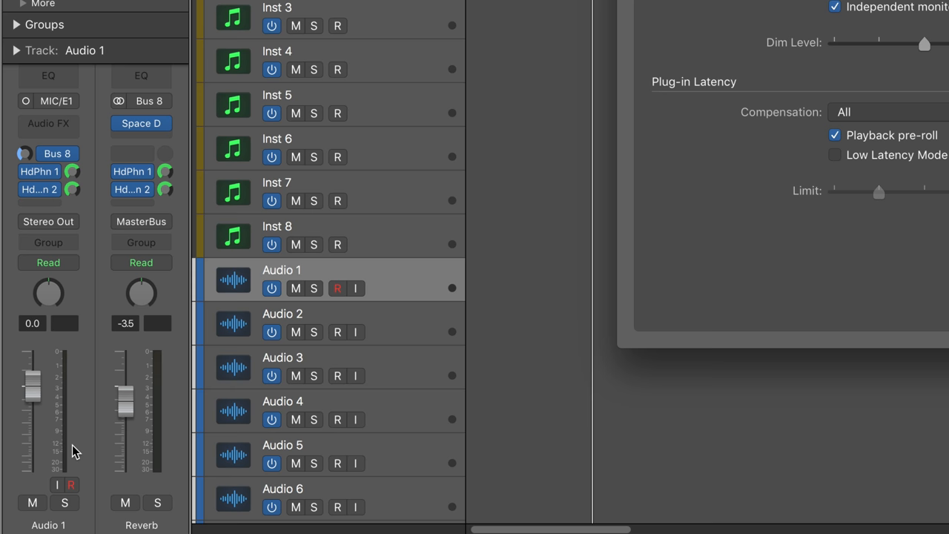
pyautogui.moveTo(75, 488)
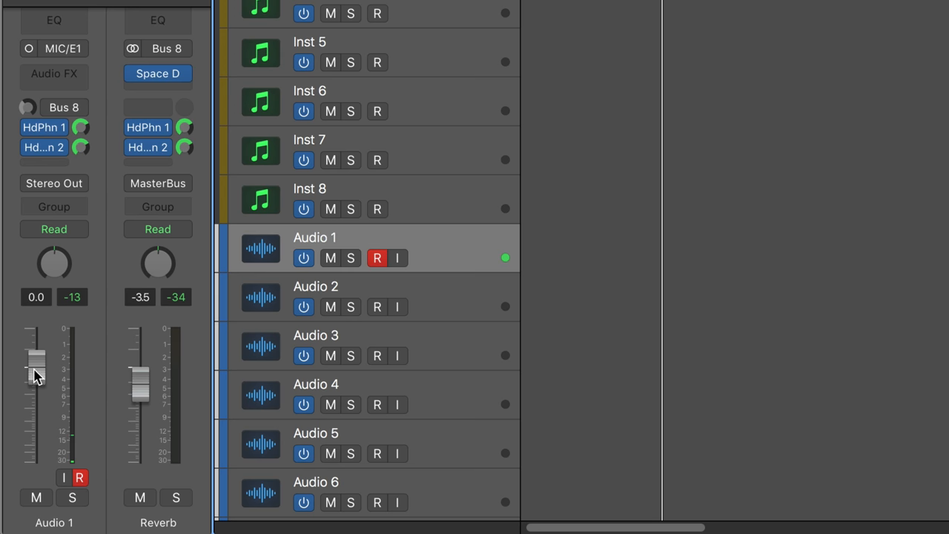
# Pull Audio 1's fader fully down, record-enable it, then raise it to about -4.5 dB
pyautogui.moveTo(37, 363); pyautogui.dragTo(37, 457)
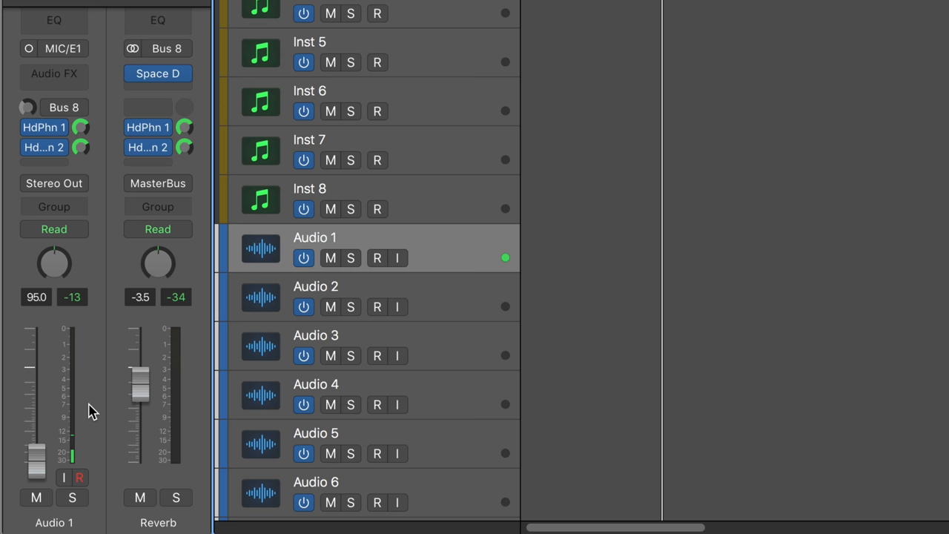
pyautogui.click(377, 258)
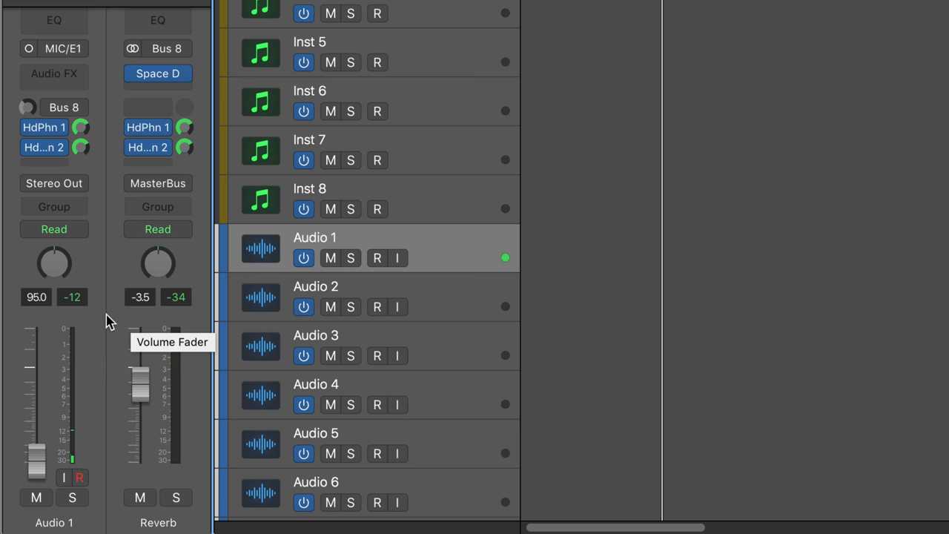
pyautogui.click(376, 258)
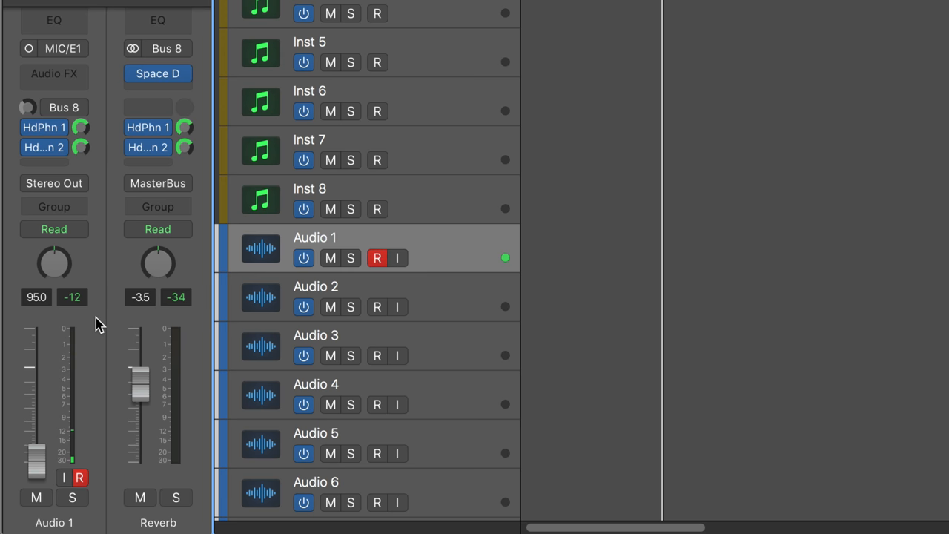
pyautogui.click(376, 258)
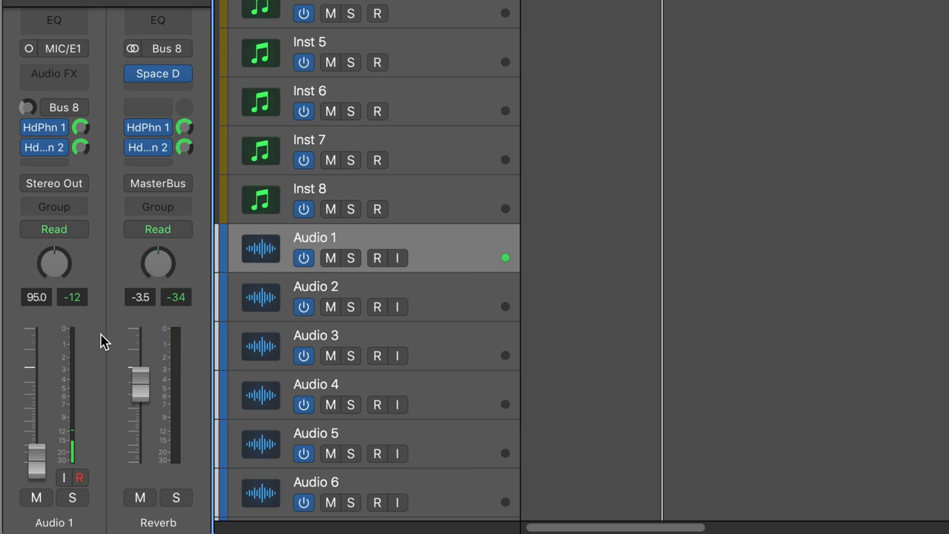
pyautogui.click(80, 478)
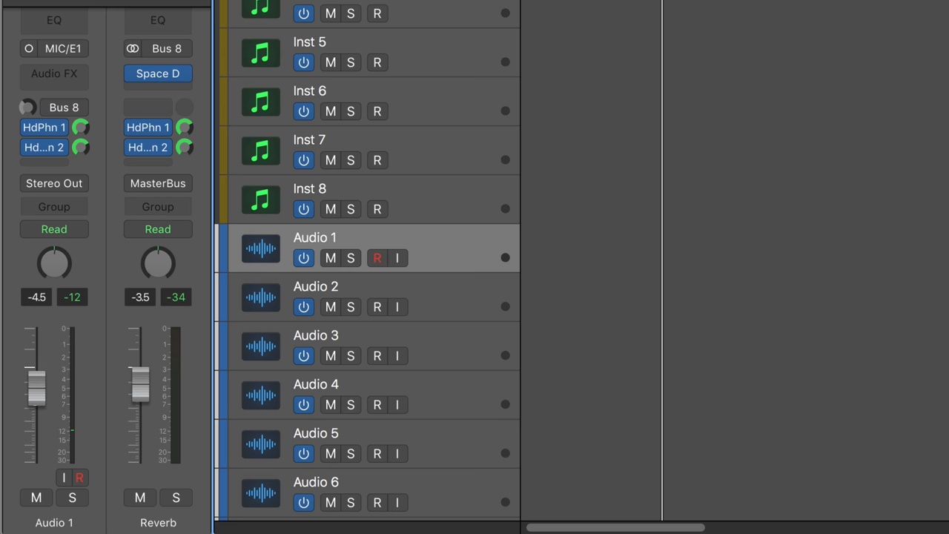
pyautogui.moveTo(35, 382); pyautogui.dragTo(36, 393)
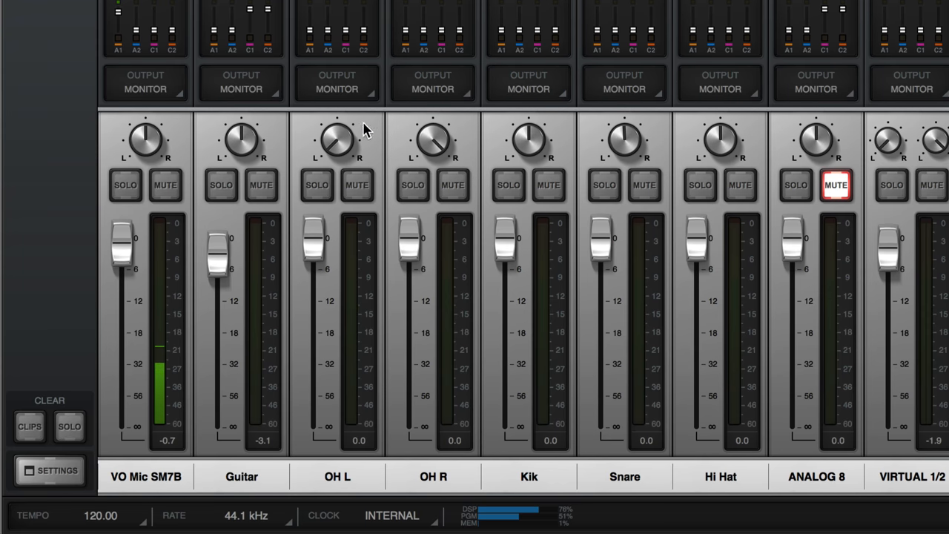
pyautogui.moveTo(175, 142)
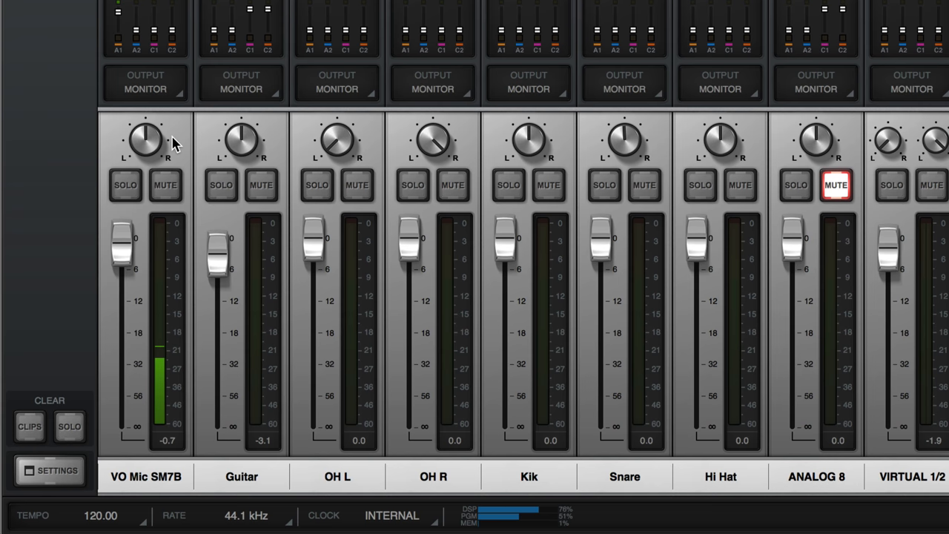
pyautogui.moveTo(269, 215)
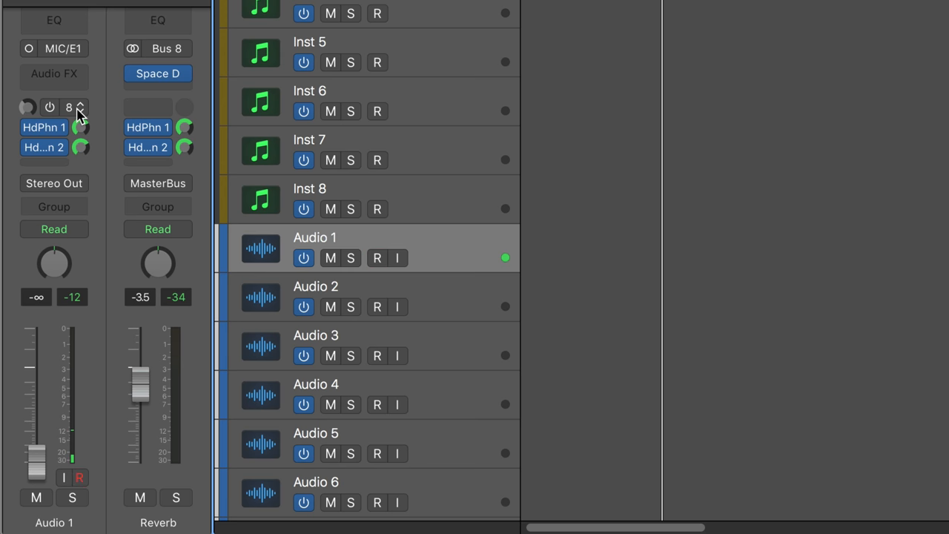
# Assign Audio 1's first send to Bus 8 feeding the Reverb aux
pyautogui.click(376, 258)
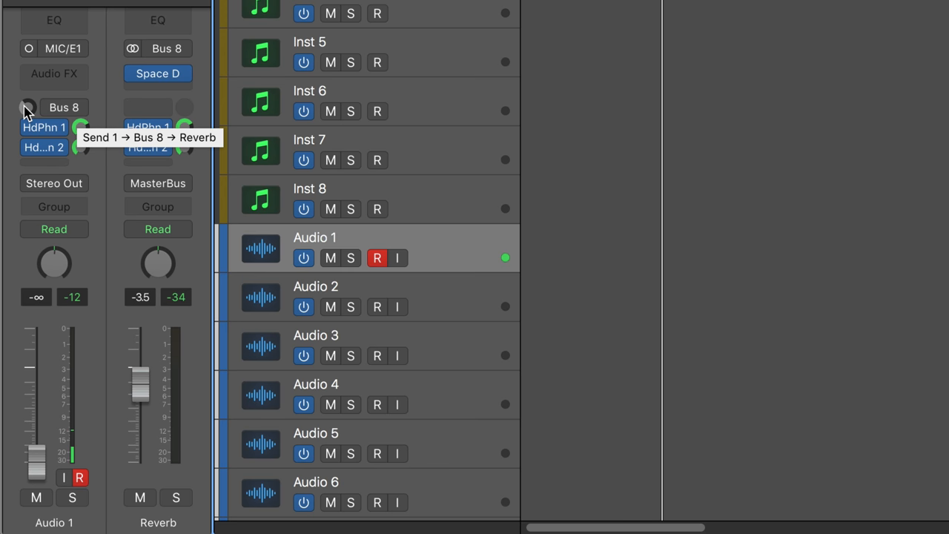
pyautogui.click(64, 106)
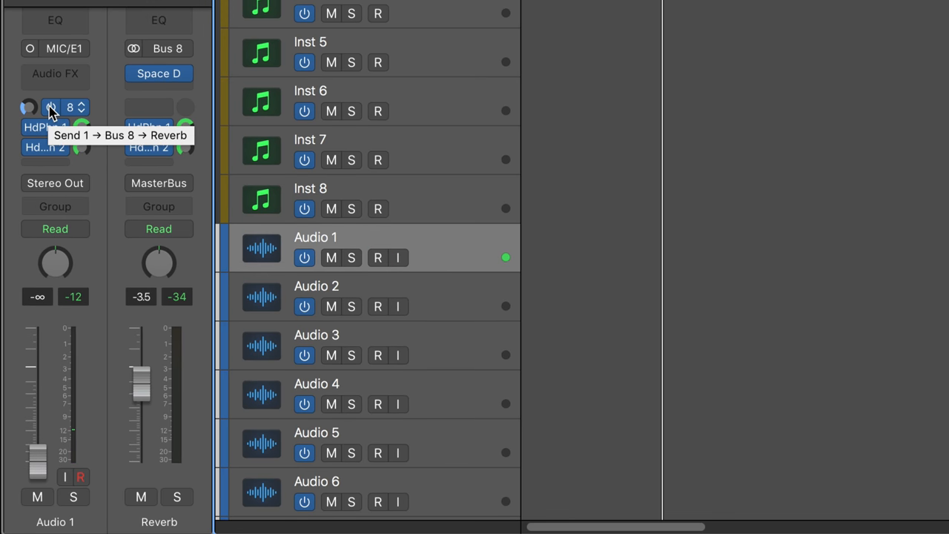
pyautogui.click(377, 258)
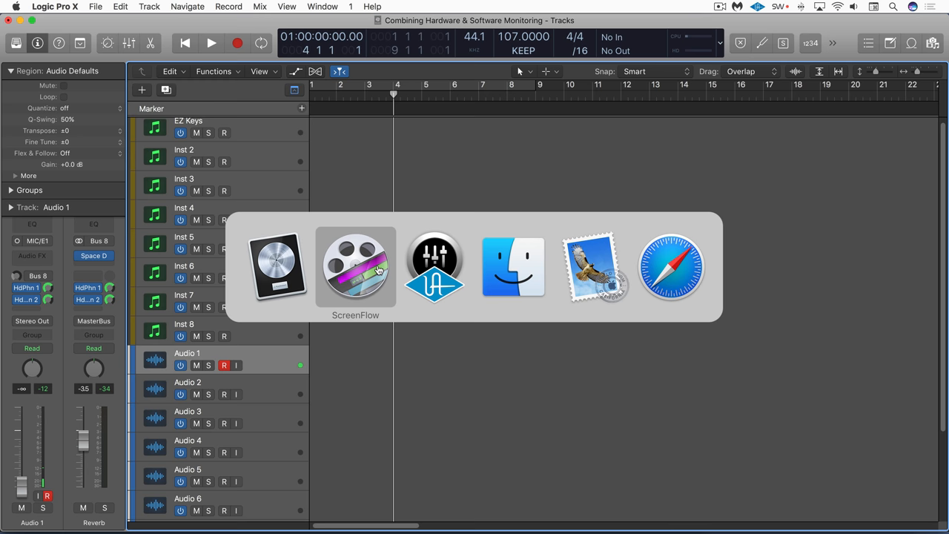
# Copy the DreamVerb settings from the AUX 1 insert in the Apollo Console
pyautogui.click(434, 267)
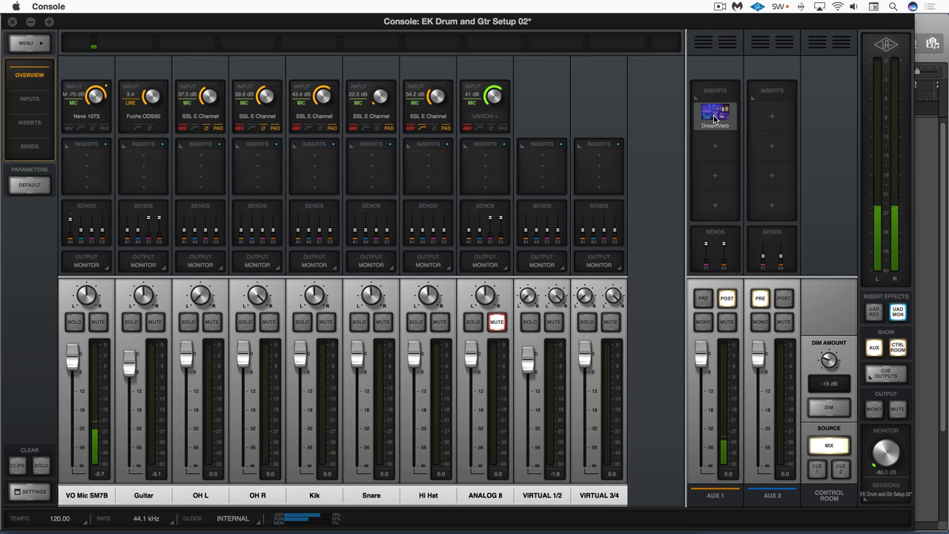
pyautogui.doubleClick(714, 116)
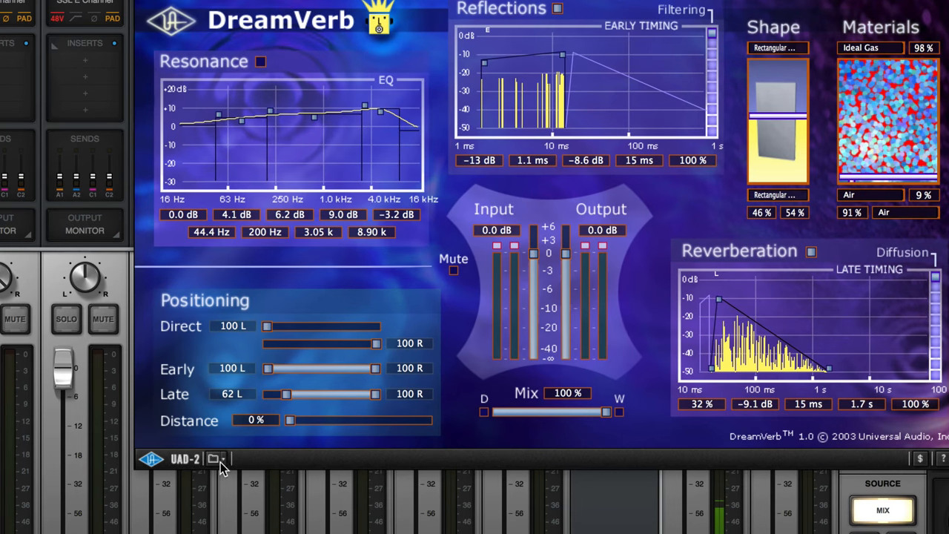
pyautogui.click(213, 458)
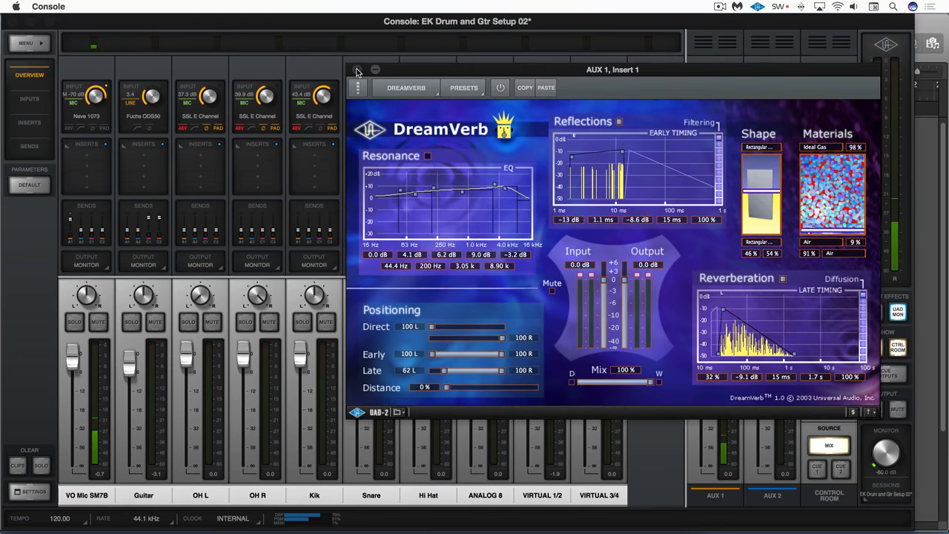
pyautogui.click(358, 70)
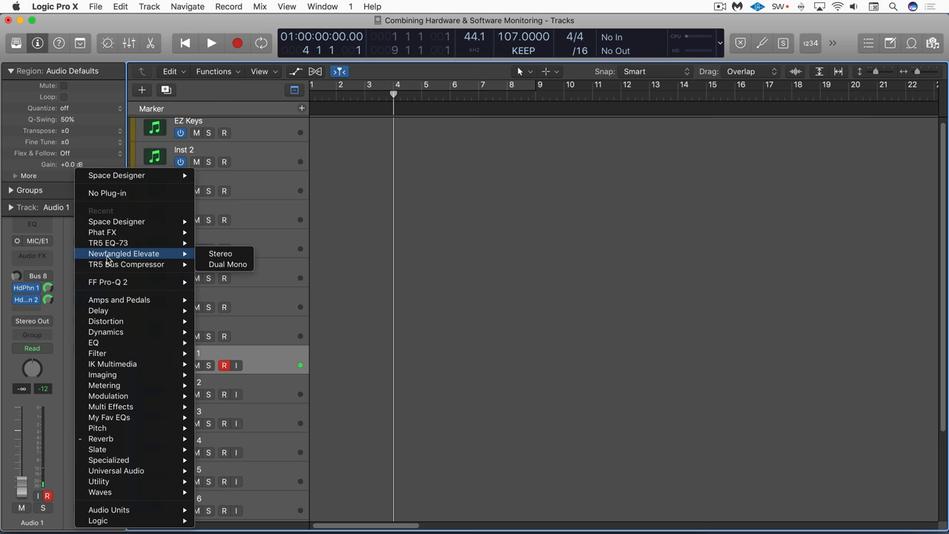
pyautogui.moveTo(108, 459)
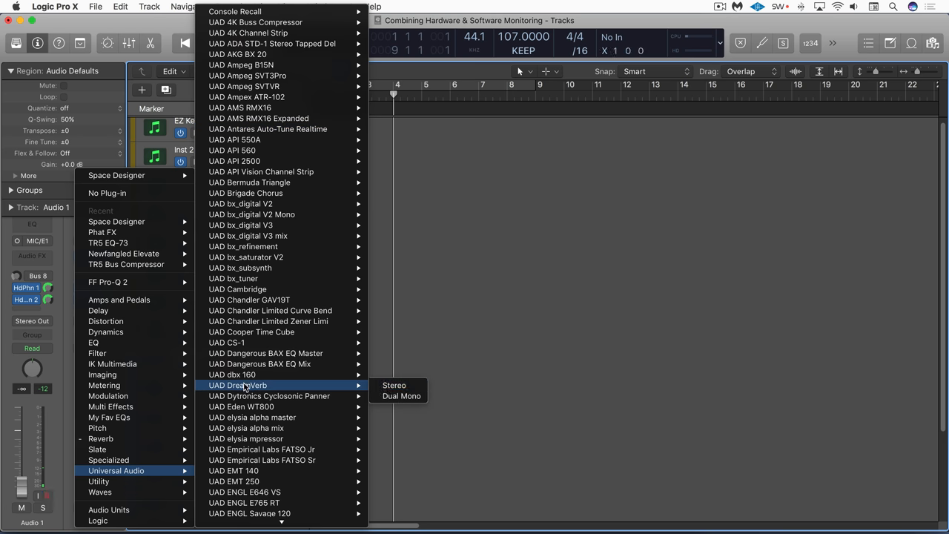
# Load stereo UAD DreamVerb on the Reverb aux and paste the Console settings
pyautogui.click(394, 385)
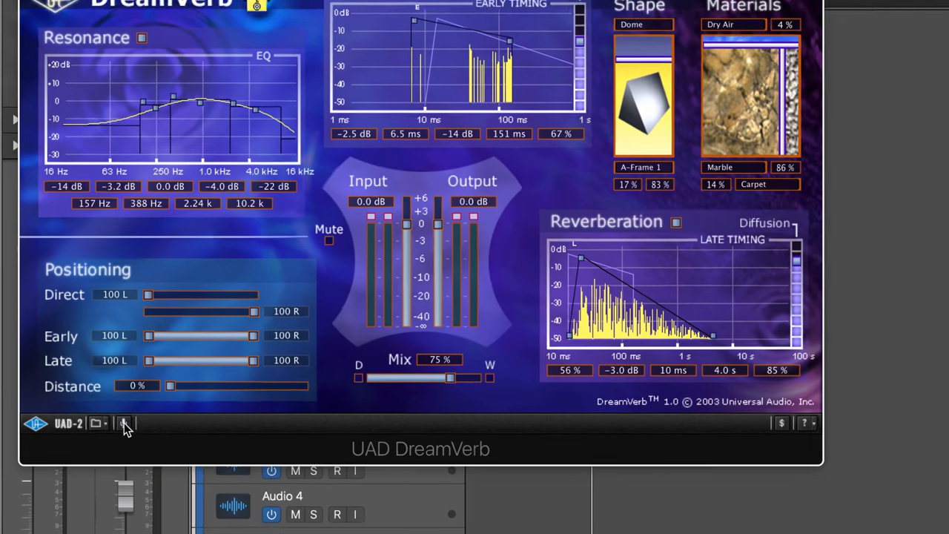
pyautogui.click(126, 422)
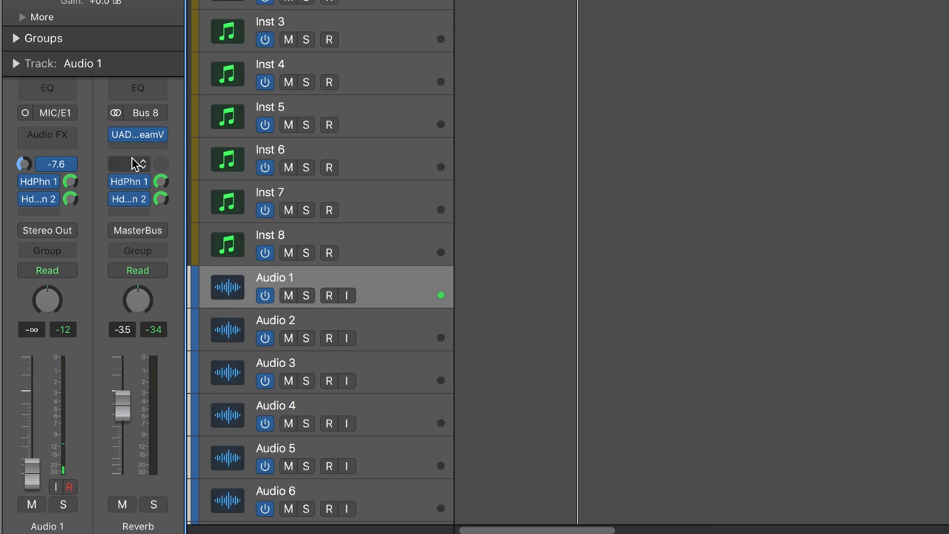
# Set Audio 1's Bus 8 reverb send and the aux's HdPhn 1/2 send levels
pyautogui.click(330, 294)
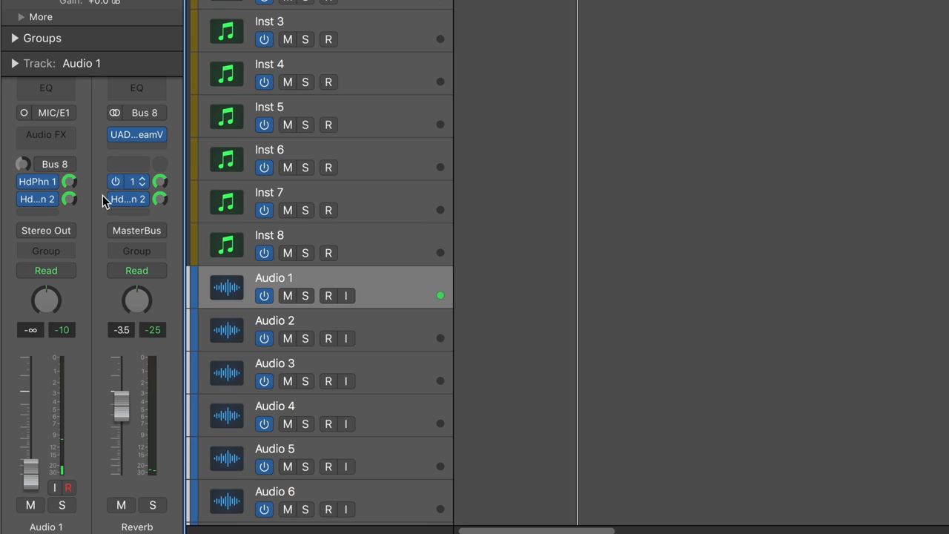
pyautogui.click(329, 296)
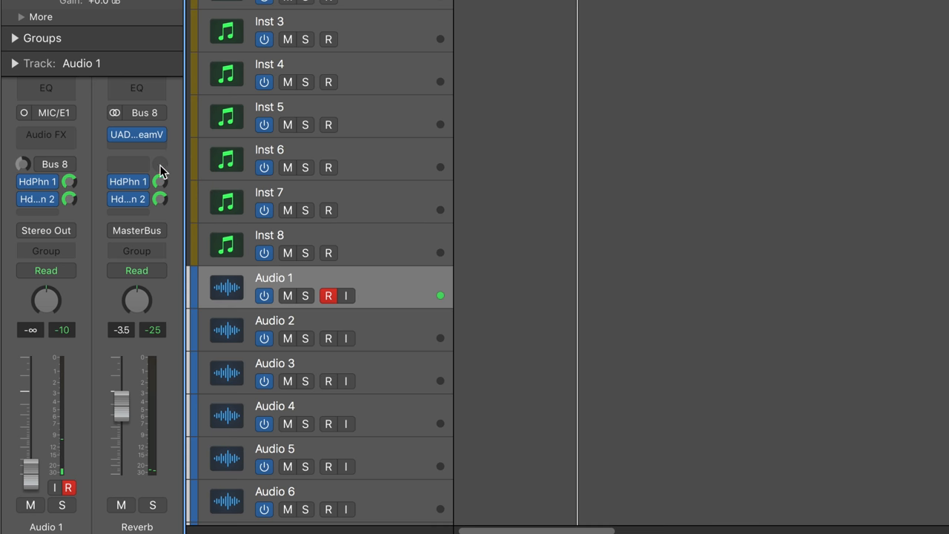
pyautogui.moveTo(130, 180)
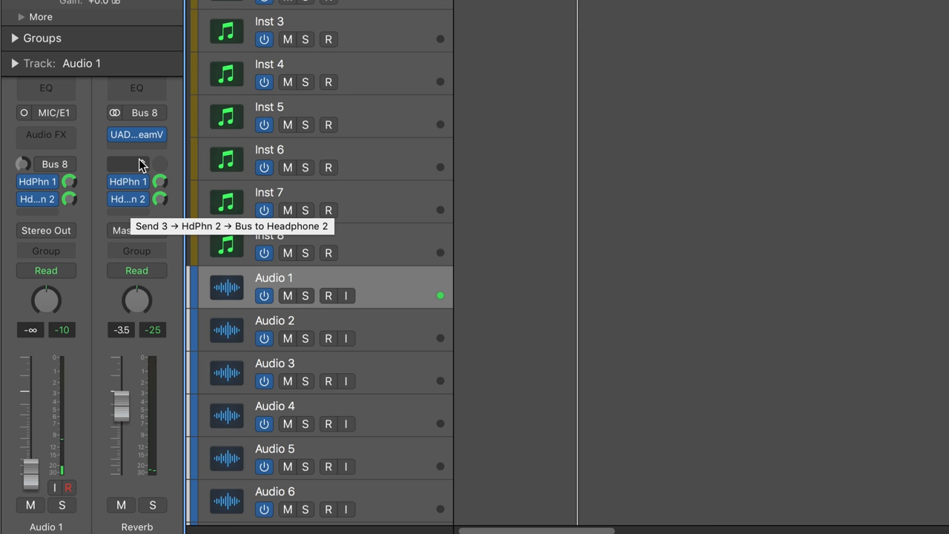
pyautogui.click(329, 295)
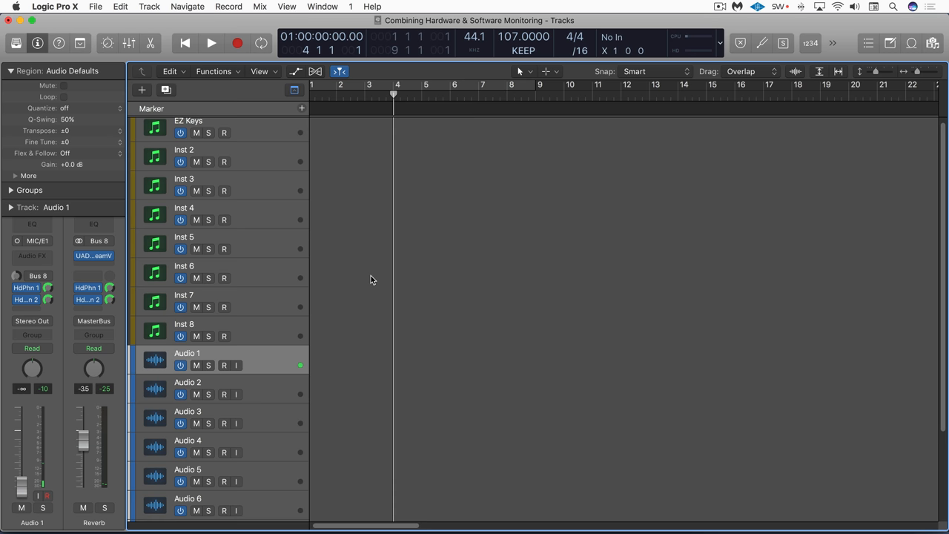
pyautogui.moveTo(18, 487)
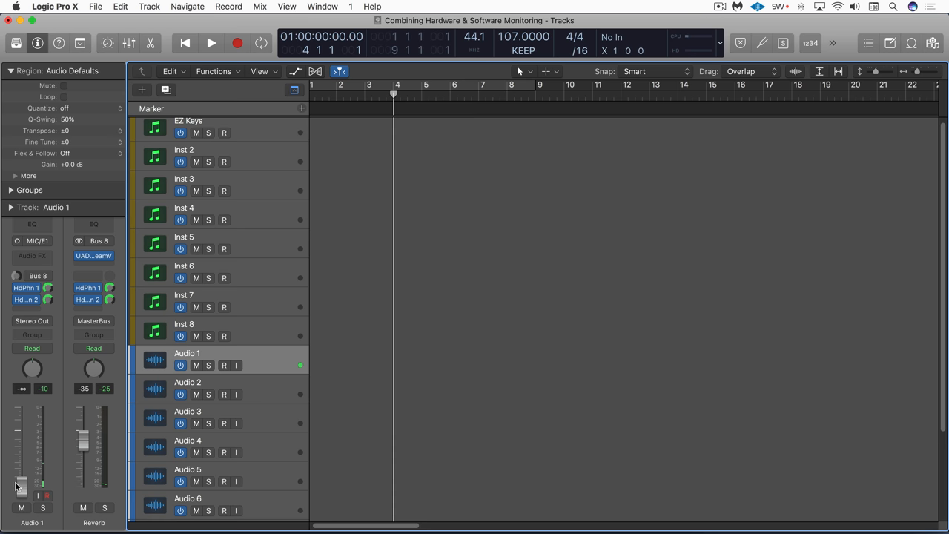
pyautogui.click(223, 365)
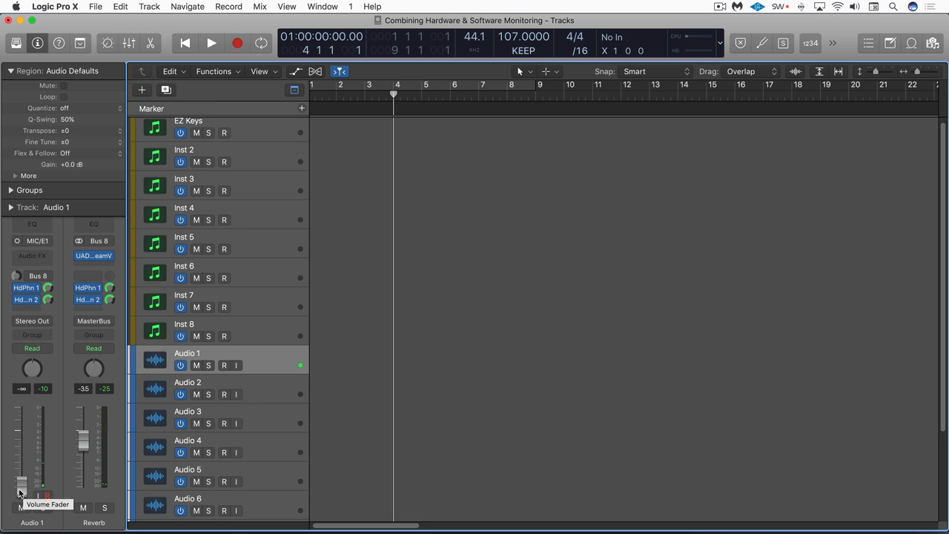
pyautogui.moveTo(60, 261)
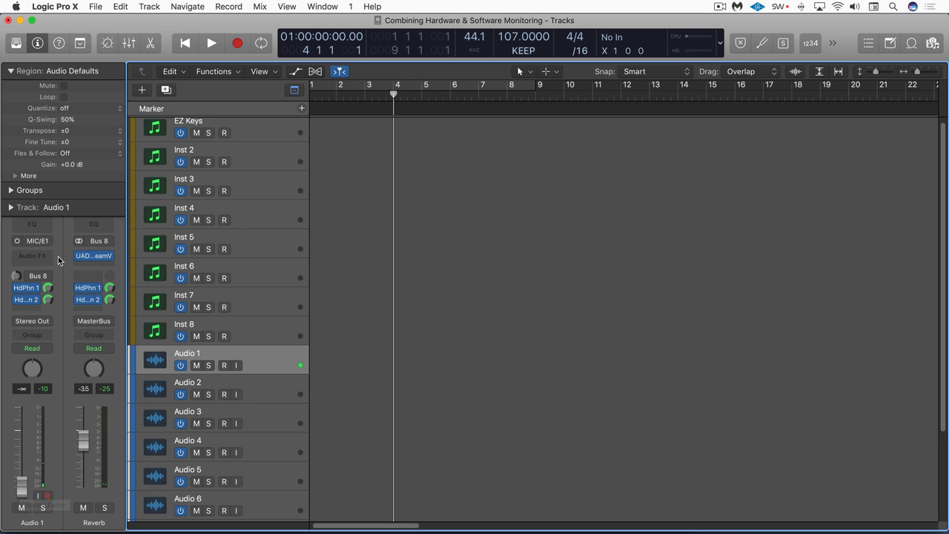
pyautogui.click(222, 364)
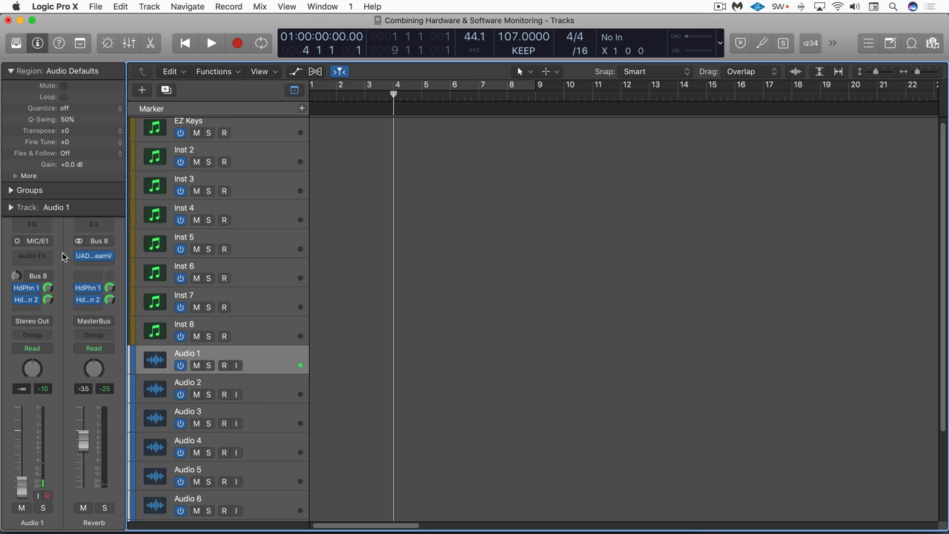
pyautogui.moveTo(83, 273)
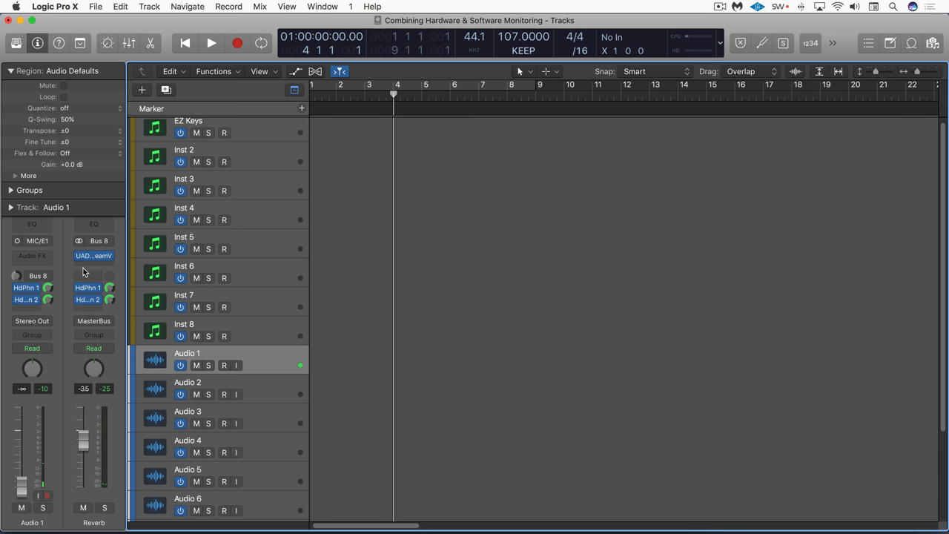
pyautogui.click(224, 364)
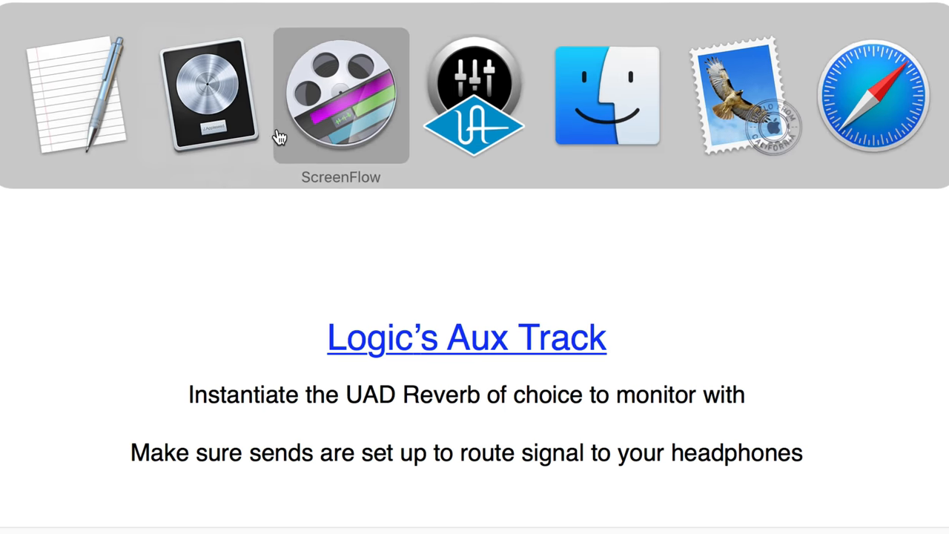
pyautogui.click(207, 96)
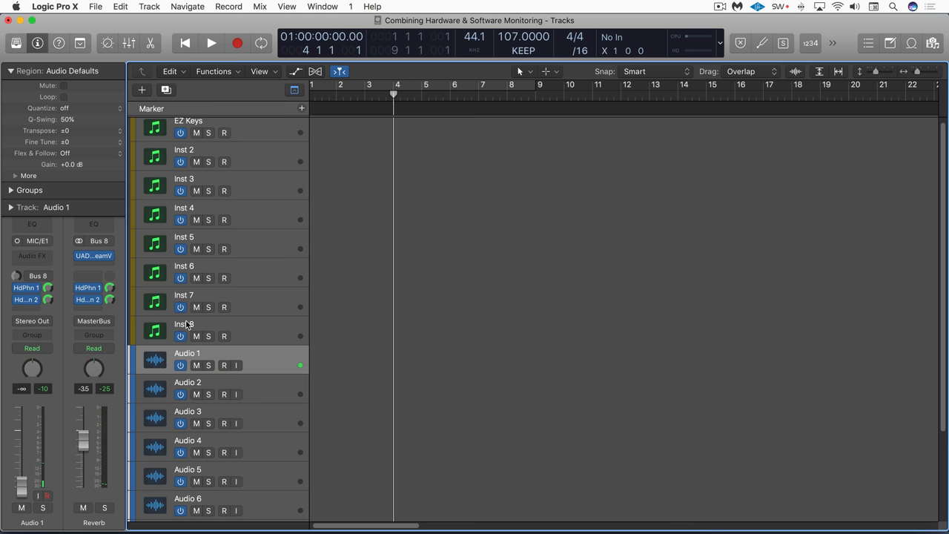
pyautogui.moveTo(52, 272)
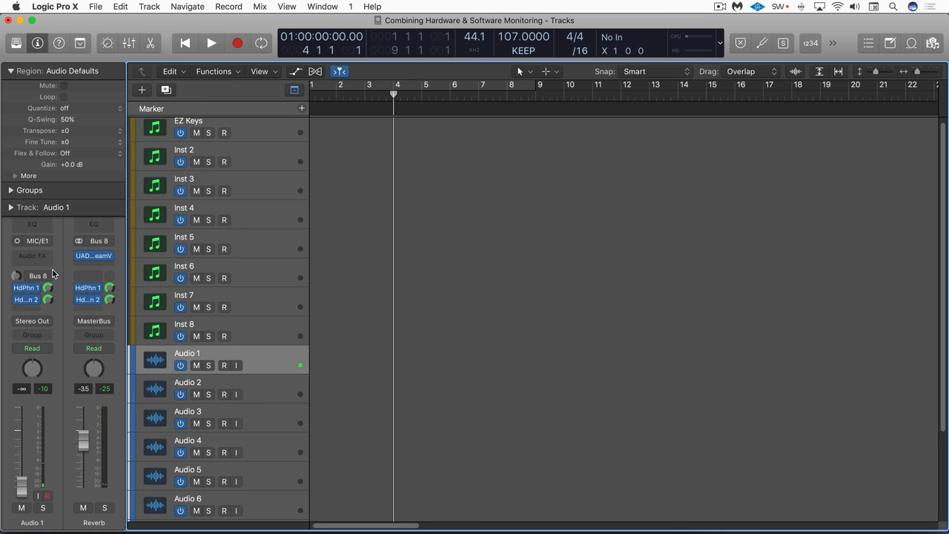
pyautogui.moveTo(118, 251)
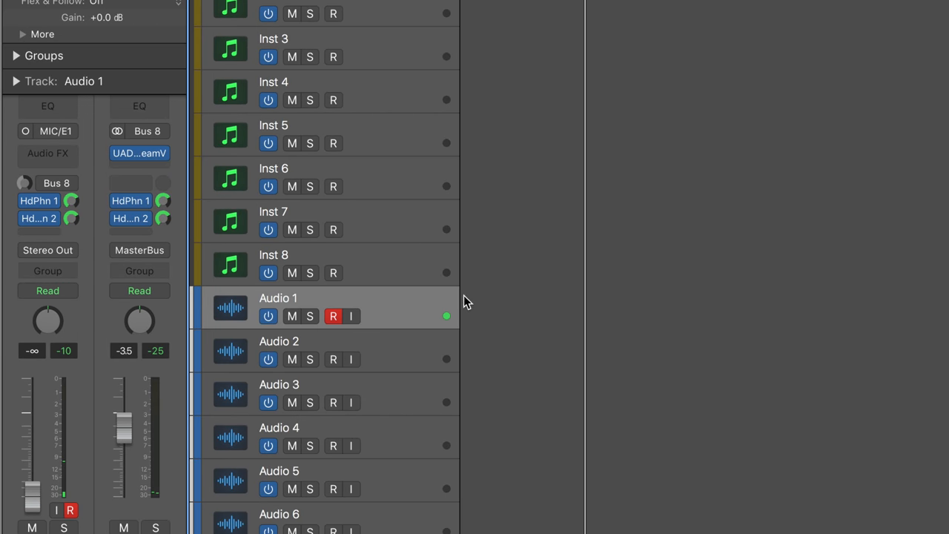
pyautogui.click(332, 316)
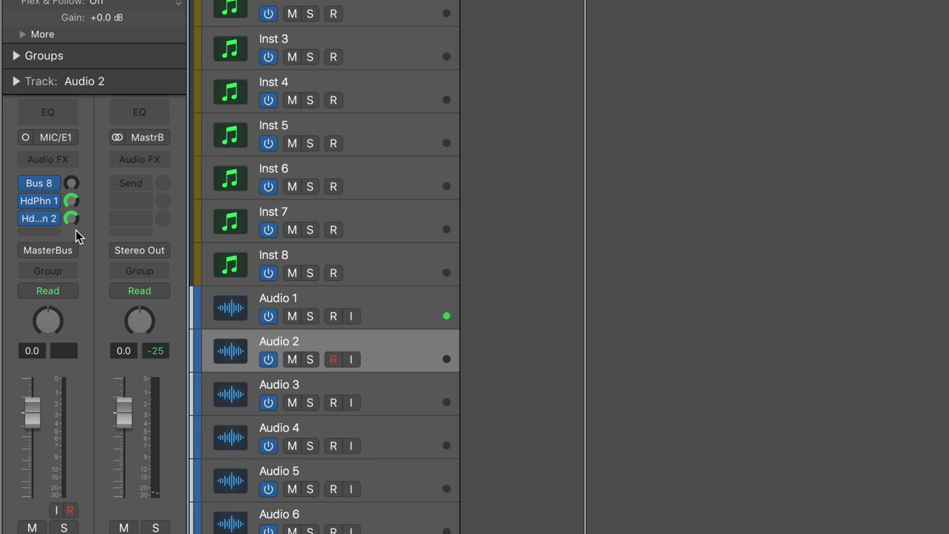
pyautogui.click(332, 316)
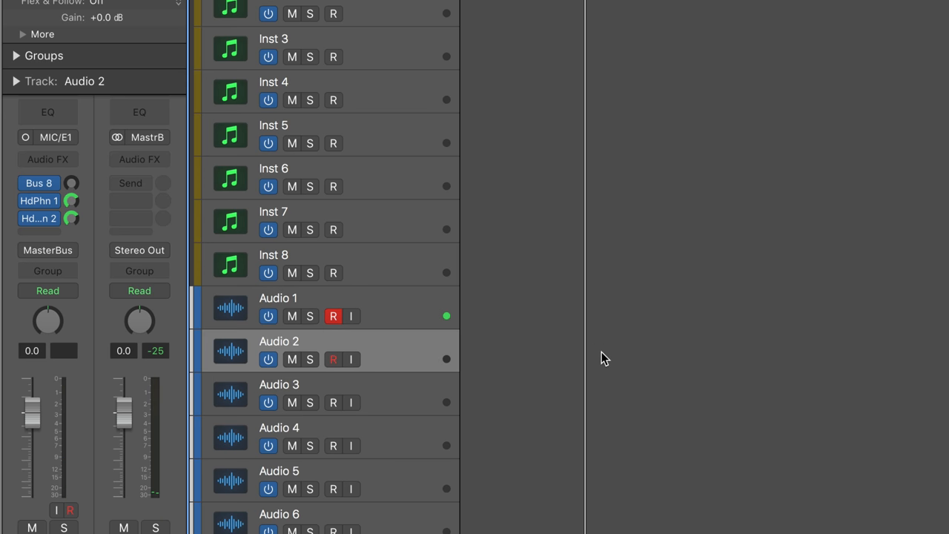
pyautogui.click(279, 298)
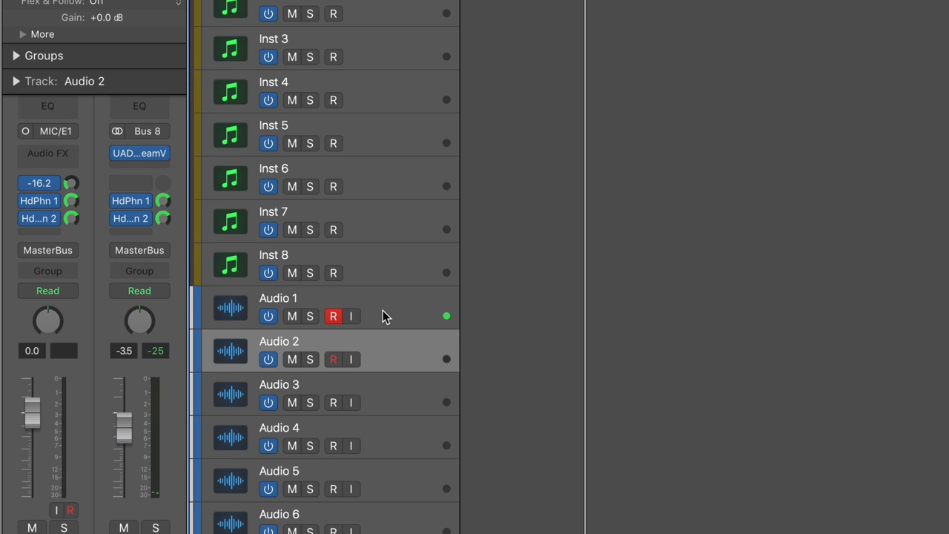
pyautogui.click(279, 304)
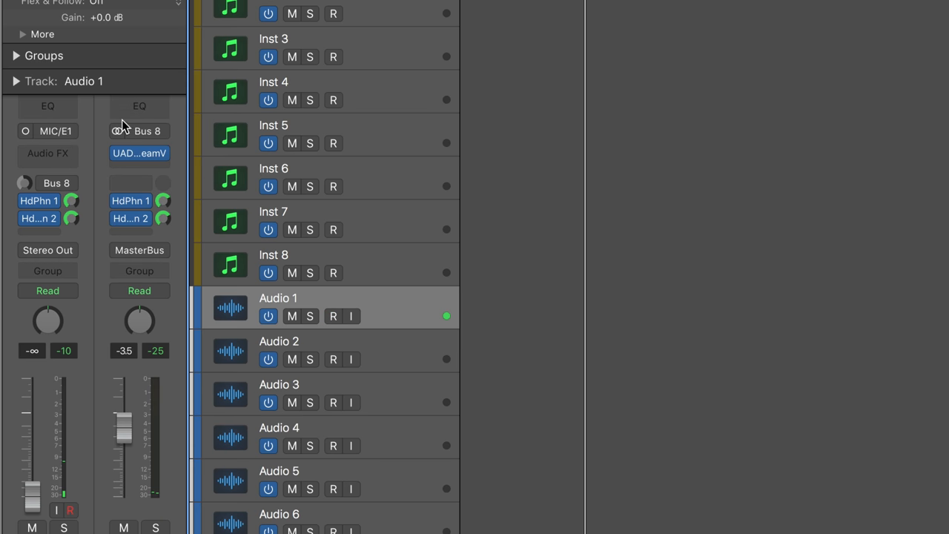
pyautogui.click(332, 317)
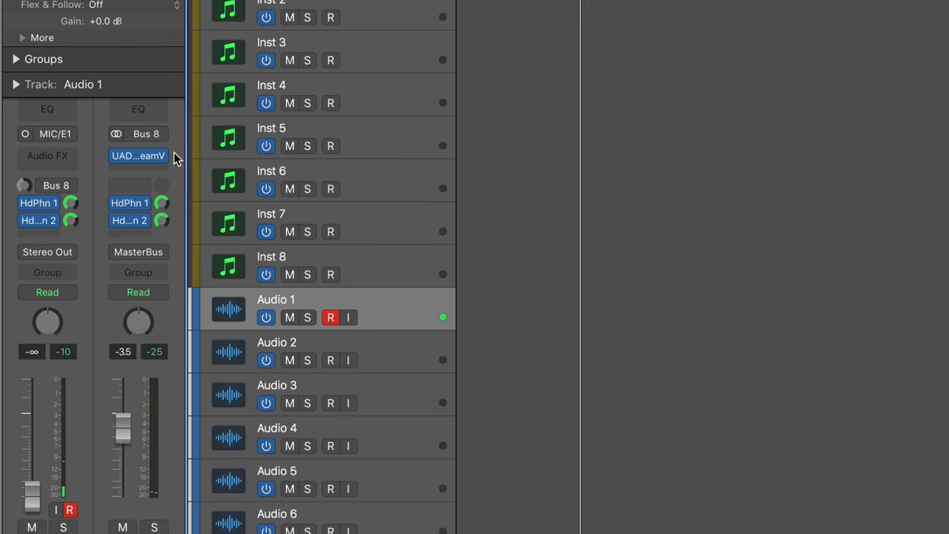